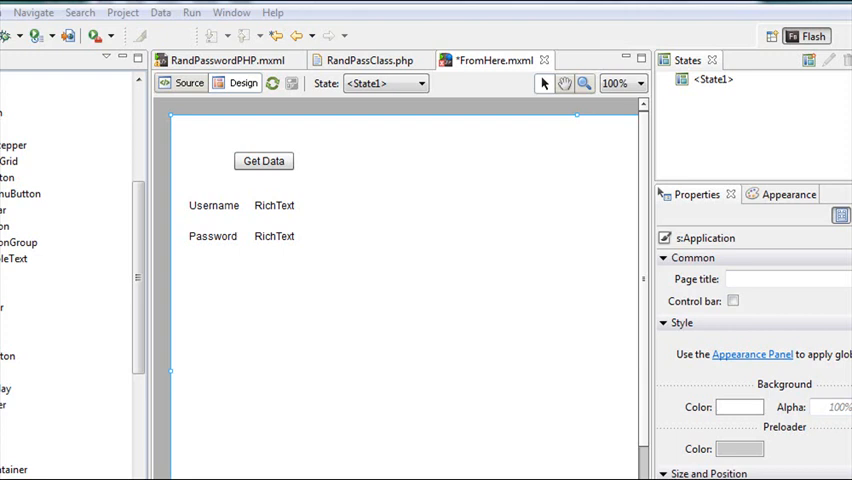
Step: Switch FromHere.mxml from the design canvas to its source code
{"action": "left_click", "coordinate": [189, 84]}
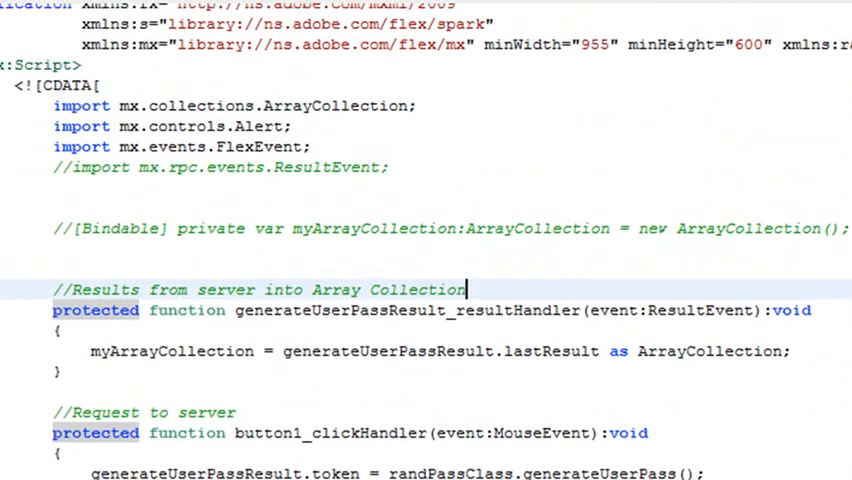
Step: Scroll up to the ResultEvent import and bindable myArrayCollection declaration to uncomment them
{"action": "scroll", "scroll_direction": "up", "scroll_amount": 3}
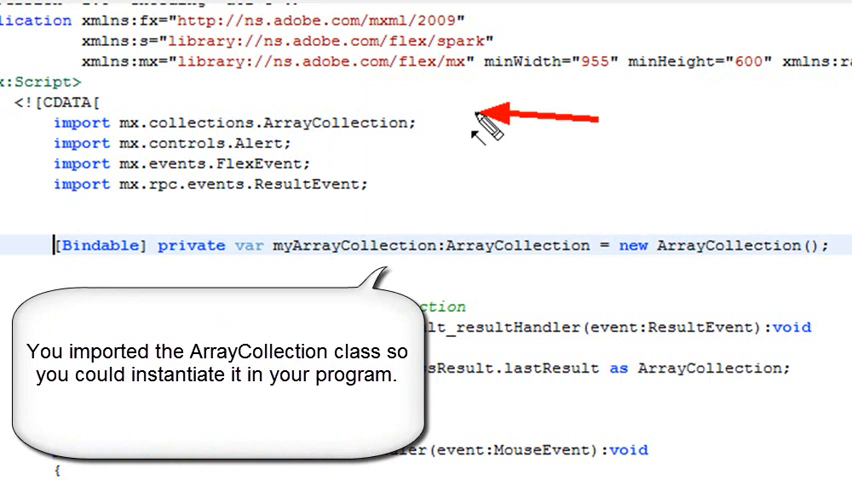
{"action": "mouse_move", "coordinate": [650, 160]}
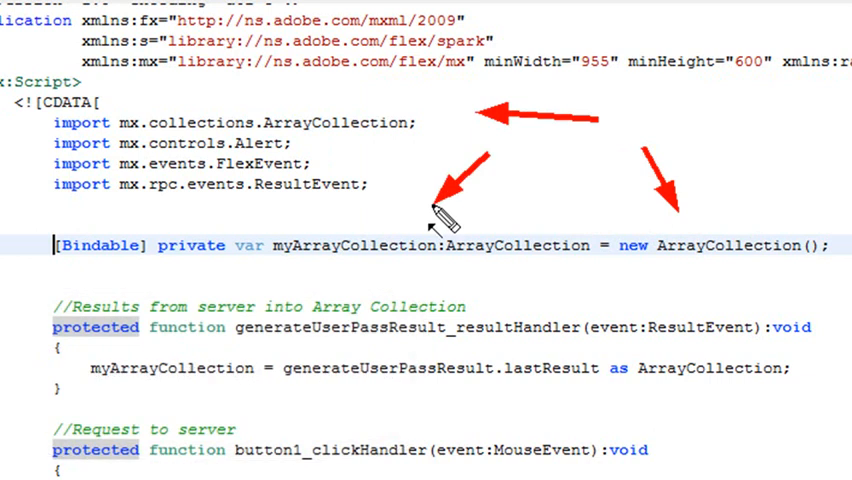
{"action": "mouse_move", "coordinate": [515, 290]}
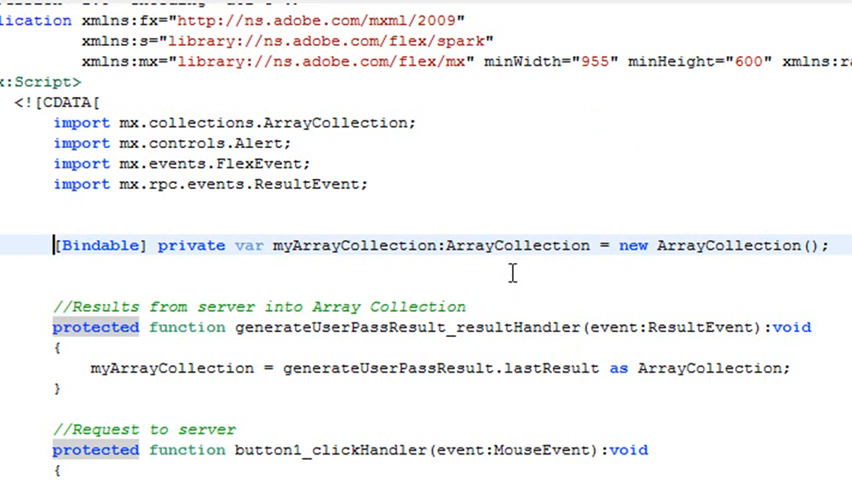
{"action": "mouse_move", "coordinate": [585, 130]}
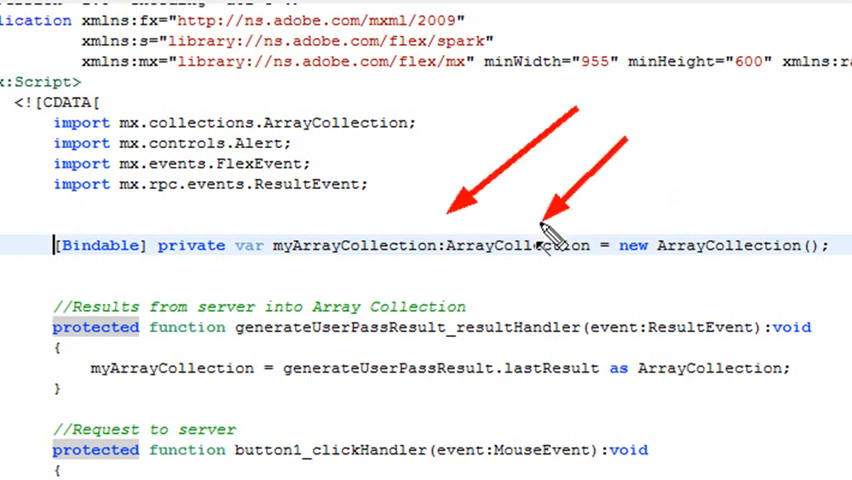
{"action": "mouse_move", "coordinate": [725, 125]}
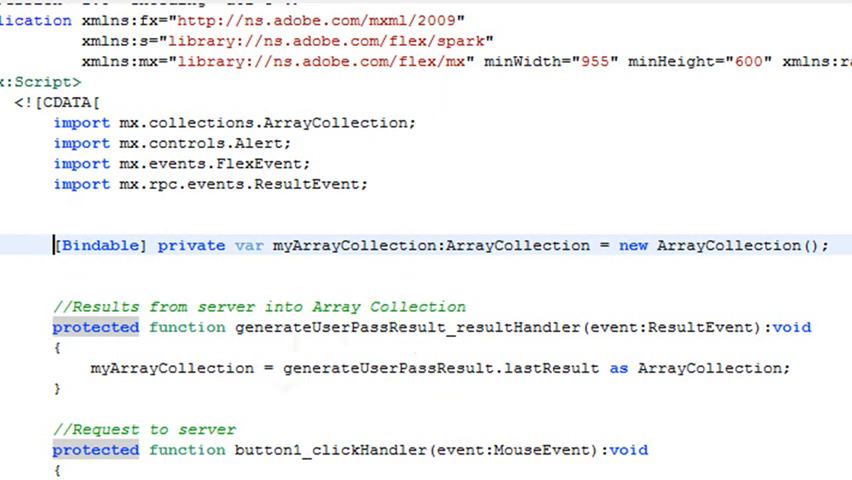
Step: Scroll through the handler functions before returning to the design layout
{"action": "scroll", "scroll_direction": "down", "scroll_amount": 3}
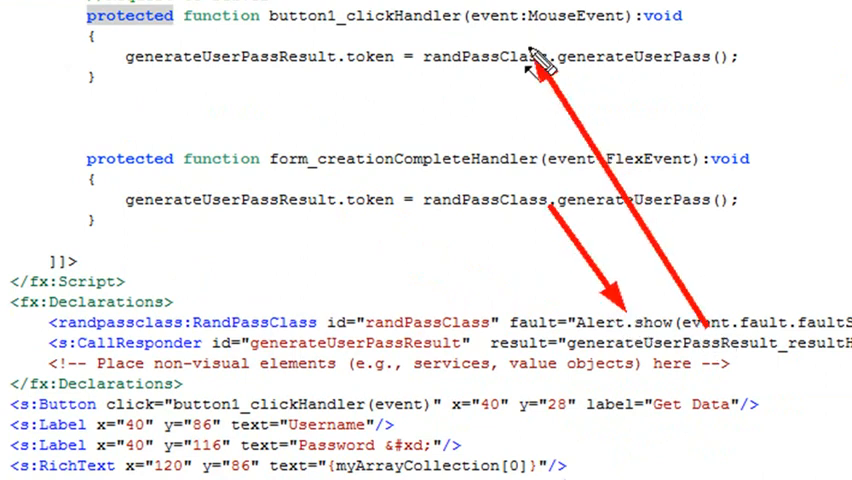
{"action": "scroll", "scroll_direction": "up", "scroll_amount": 3}
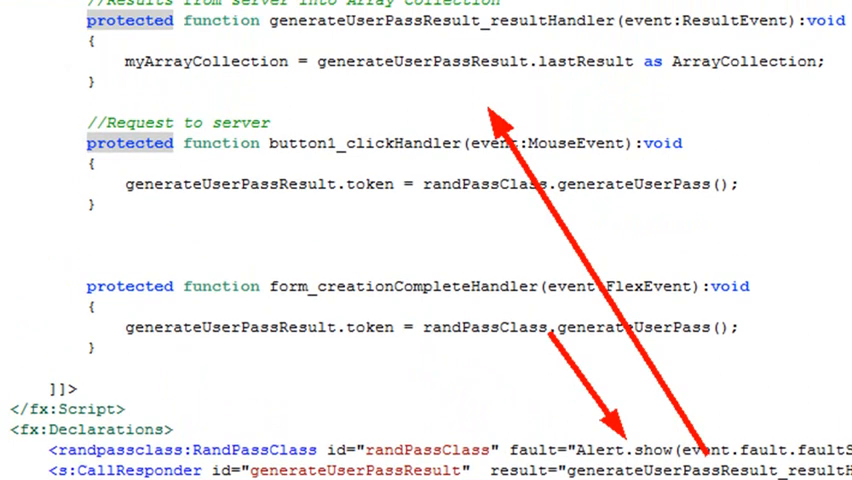
{"action": "mouse_move", "coordinate": [225, 220]}
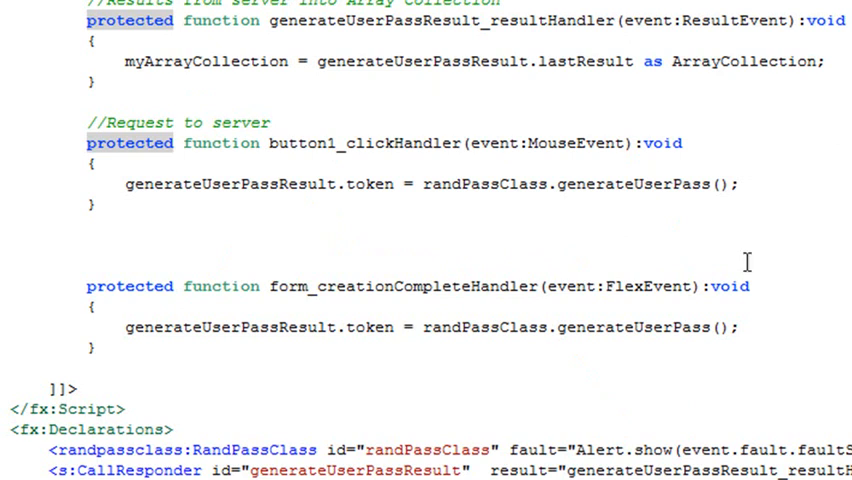
{"action": "scroll", "scroll_direction": "up", "scroll_amount": 3}
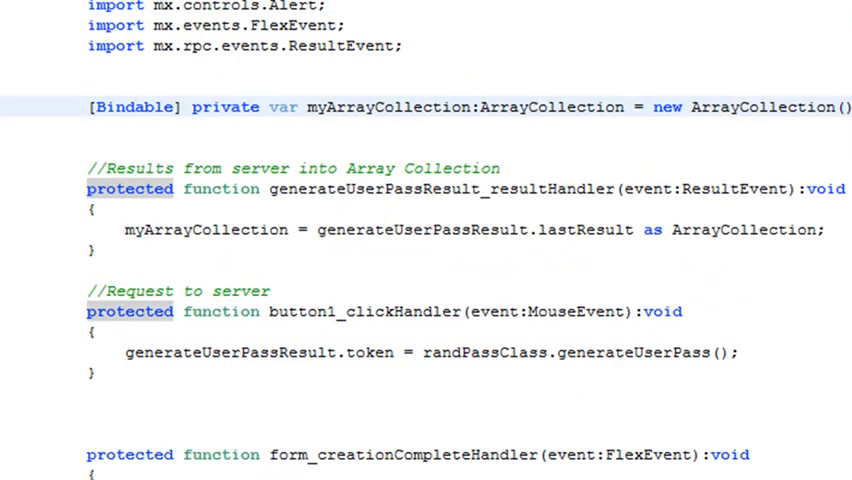
{"action": "scroll", "scroll_direction": "down", "scroll_amount": 3}
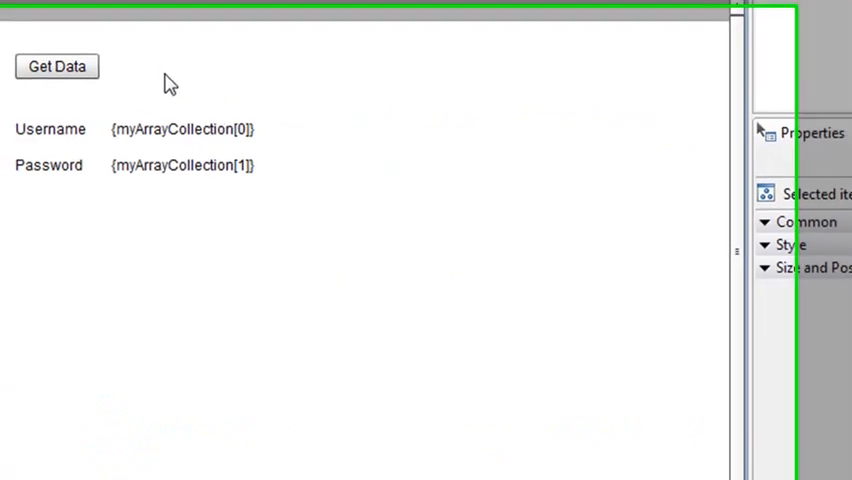
Step: Review button1_clickHandler and generateUserPassResult_resultHandler in the source code
{"action": "left_click", "coordinate": [56, 66]}
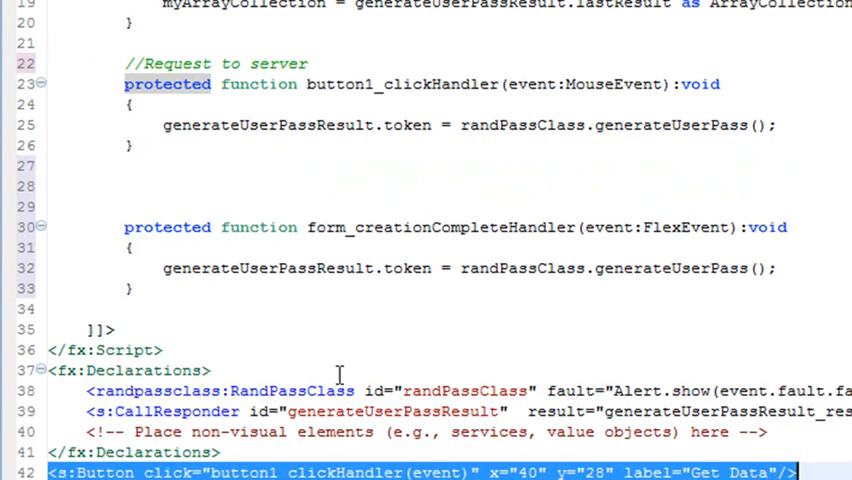
{"action": "double_click", "coordinate": [403, 84]}
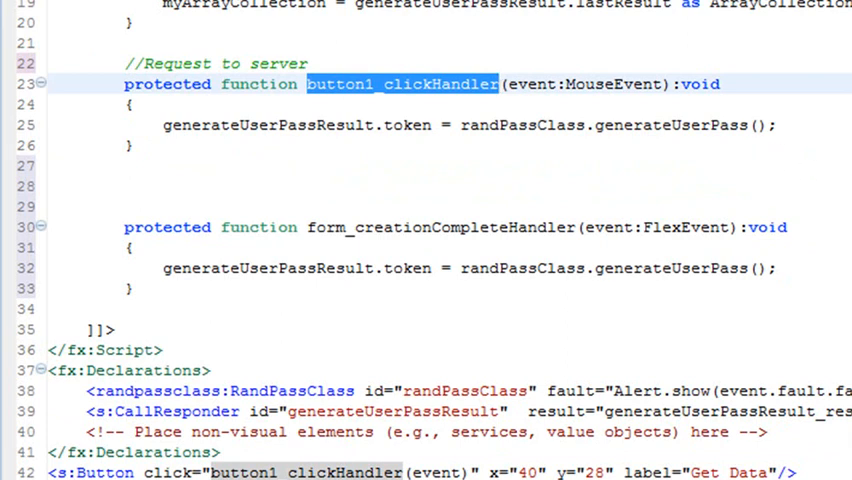
{"action": "scroll", "scroll_direction": "up", "scroll_amount": 3}
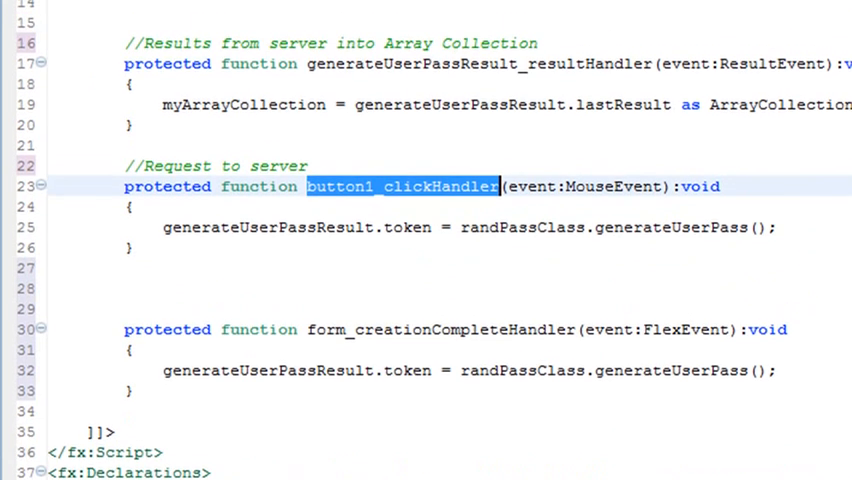
{"action": "scroll", "scroll_direction": "down", "scroll_amount": 3}
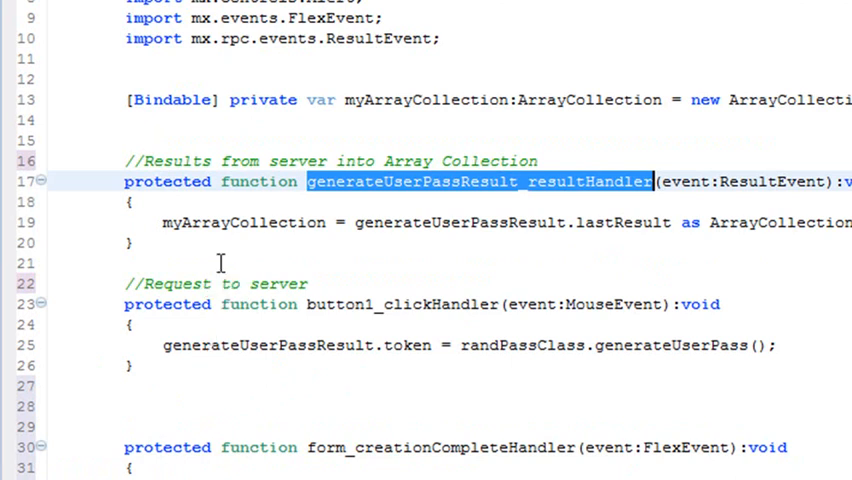
{"action": "mouse_move", "coordinate": [510, 413]}
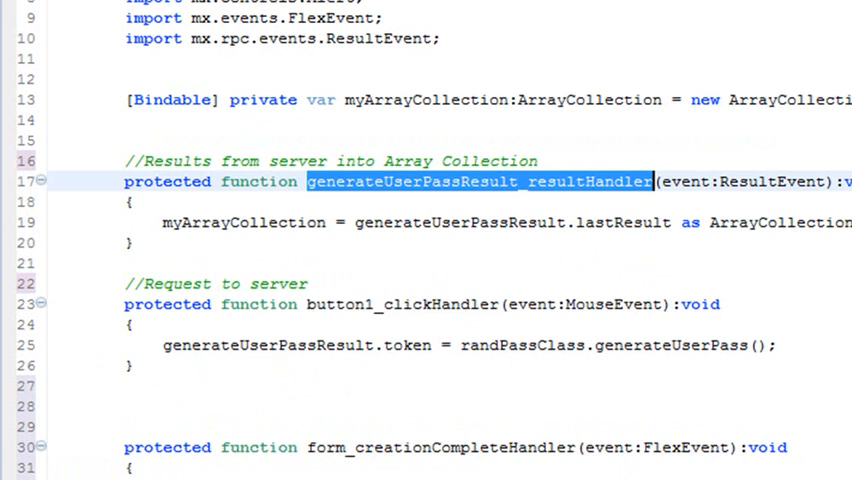
{"action": "scroll", "scroll_direction": "down", "scroll_amount": 3}
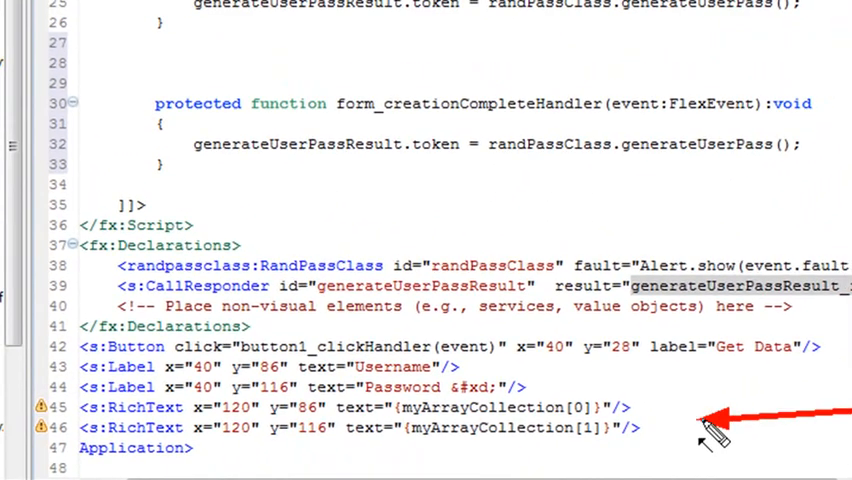
Step: Bind the Username RichText to myArrayCollection item 0
{"action": "scroll", "scroll_direction": "up", "scroll_amount": 3}
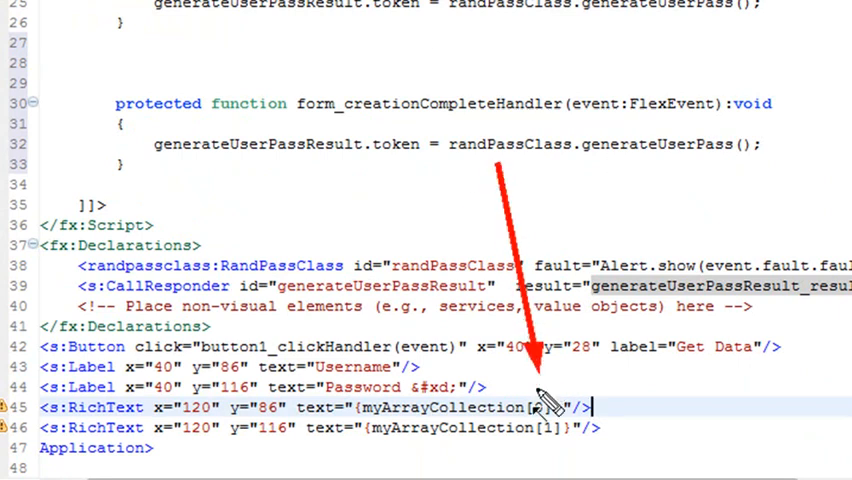
{"action": "type", "text": "0"}
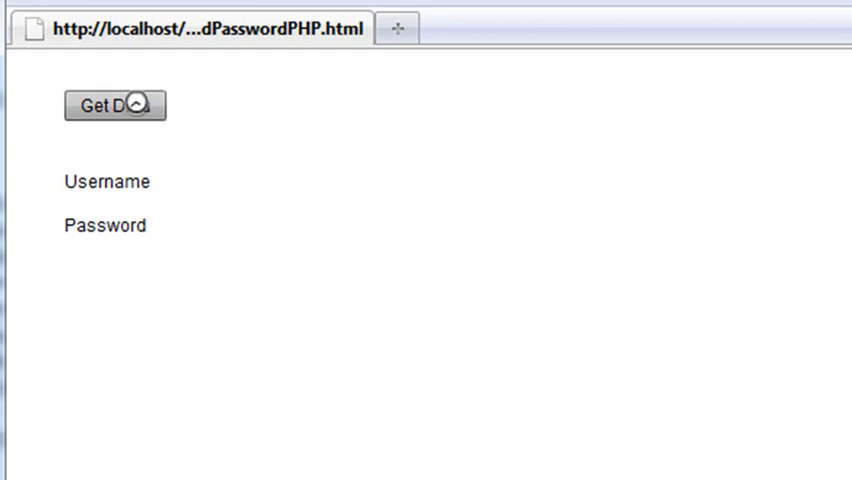
Step: Use Get Data five times to fill Username and Password with new random values
{"action": "left_click", "coordinate": [114, 105]}
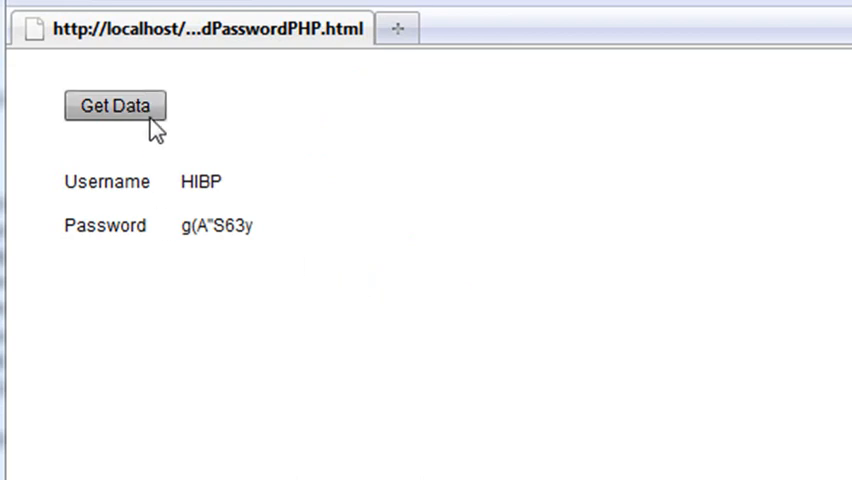
{"action": "left_click", "coordinate": [114, 106]}
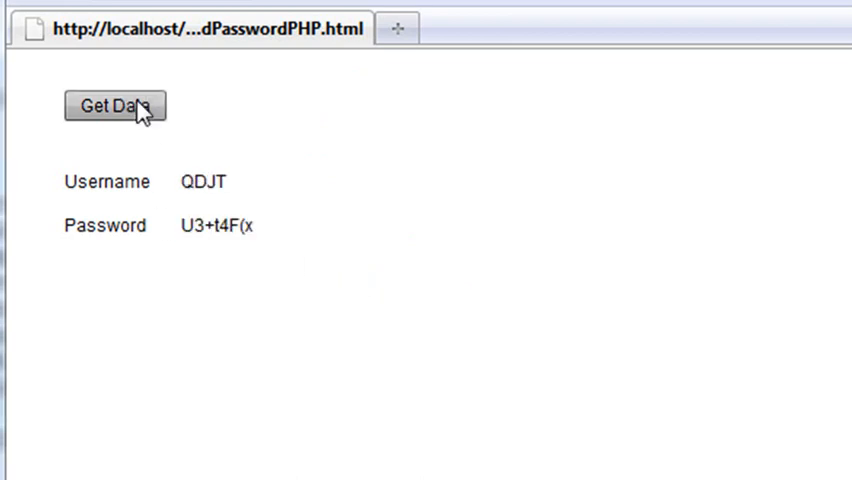
{"action": "left_click", "coordinate": [114, 106]}
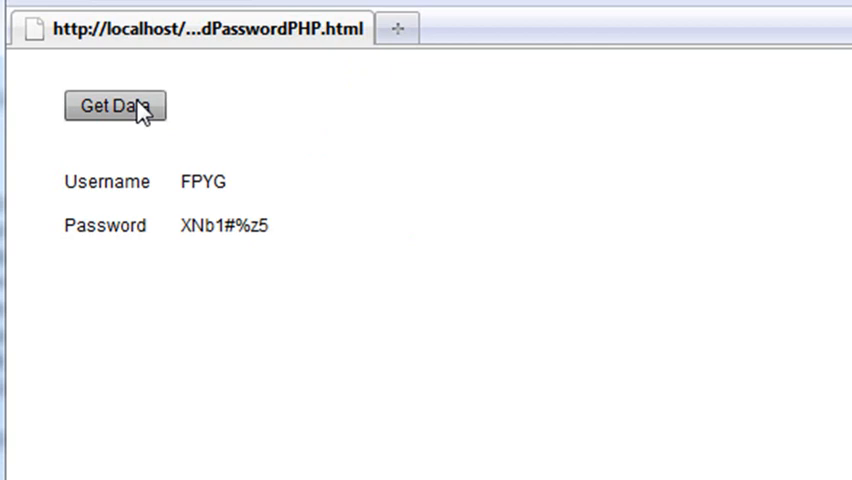
{"action": "left_click", "coordinate": [115, 107]}
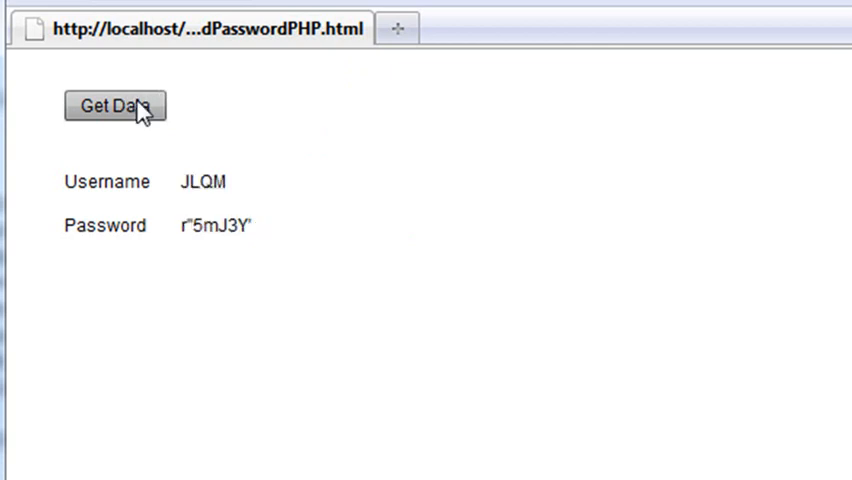
{"action": "left_click", "coordinate": [114, 106]}
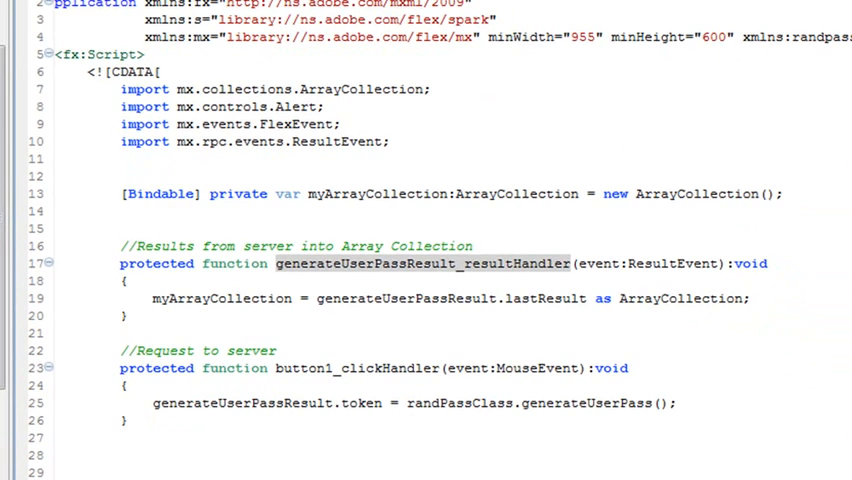
{"action": "scroll", "scroll_direction": "down", "scroll_amount": 3}
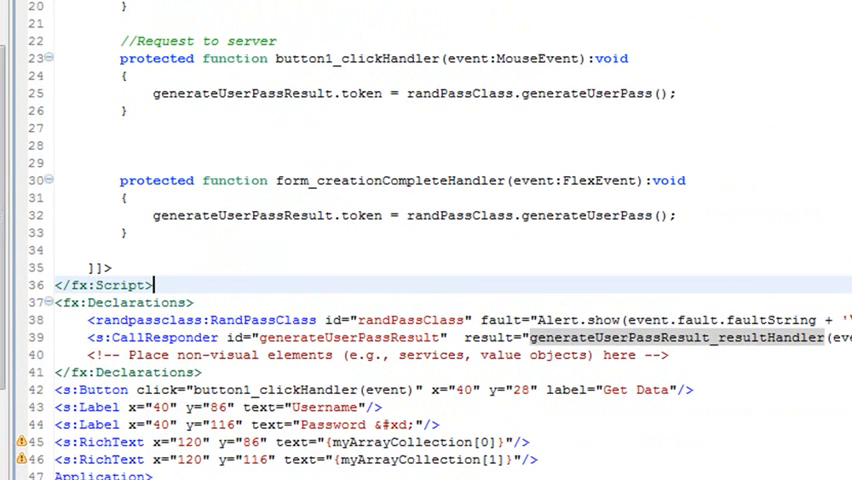
{"action": "scroll", "scroll_direction": "up", "scroll_amount": 3}
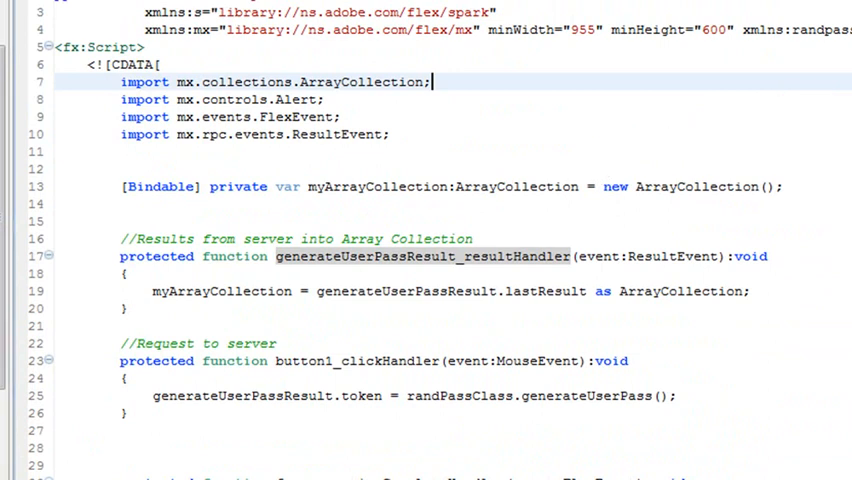
{"action": "scroll", "scroll_direction": "down", "scroll_amount": 3}
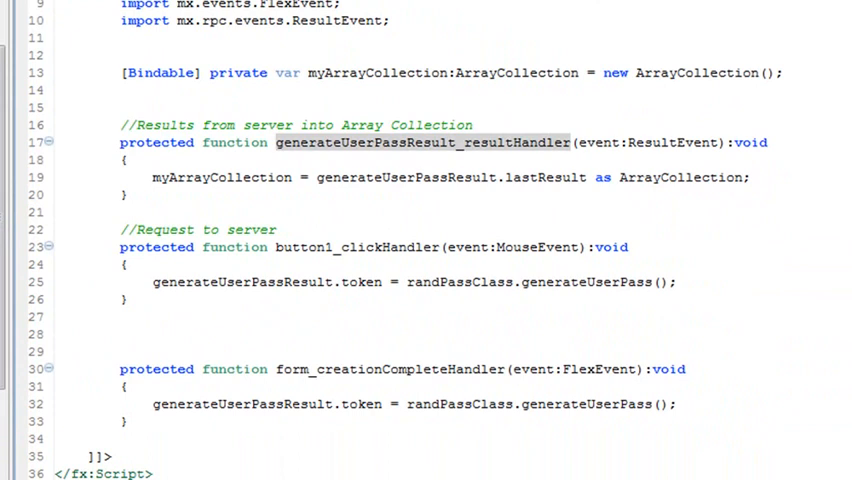
{"action": "scroll", "scroll_direction": "down", "scroll_amount": 3}
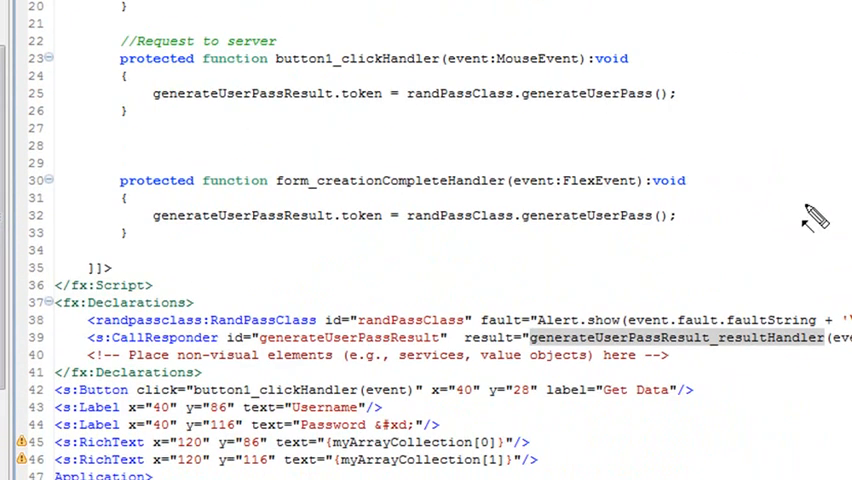